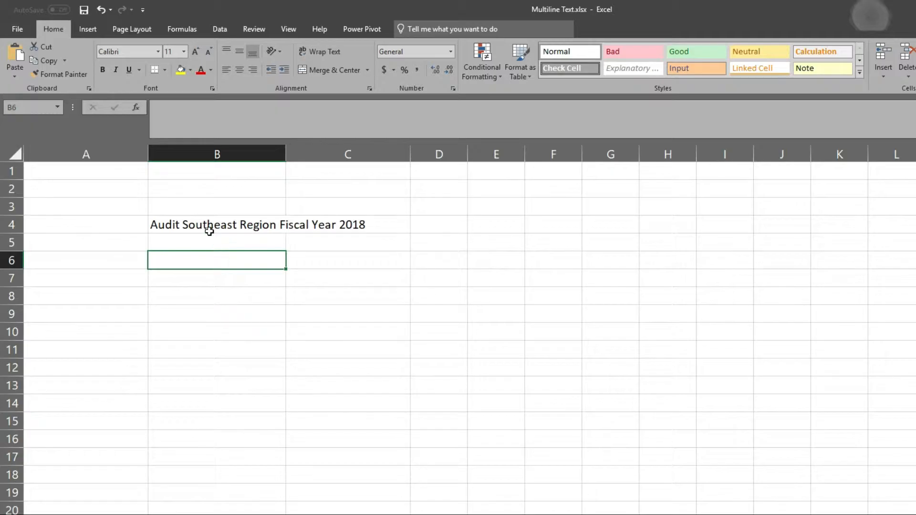
Select cell B4 so Wrap Text fits the long title onto two lines in column B
{"action": "left_click", "coordinate": [320, 51]}
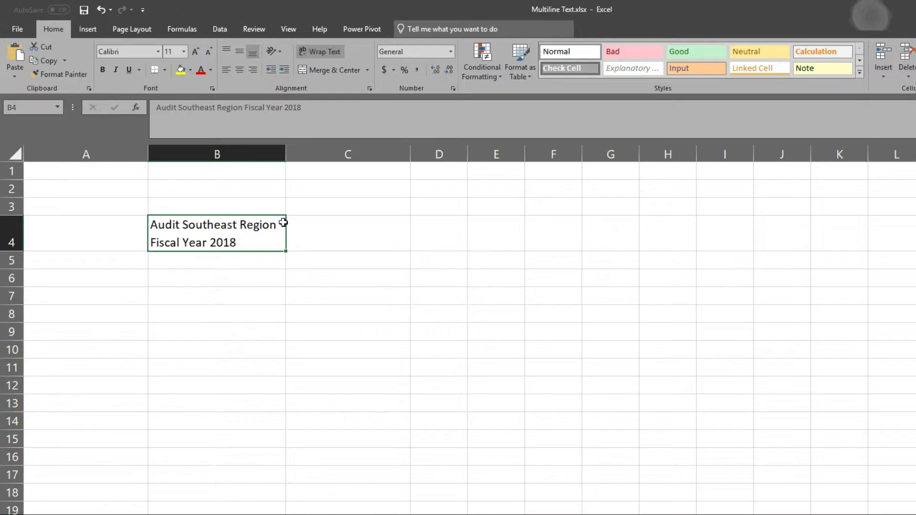
Insert a manual line break right after 'Audit' in cell B4
{"action": "left_click", "coordinate": [321, 51]}
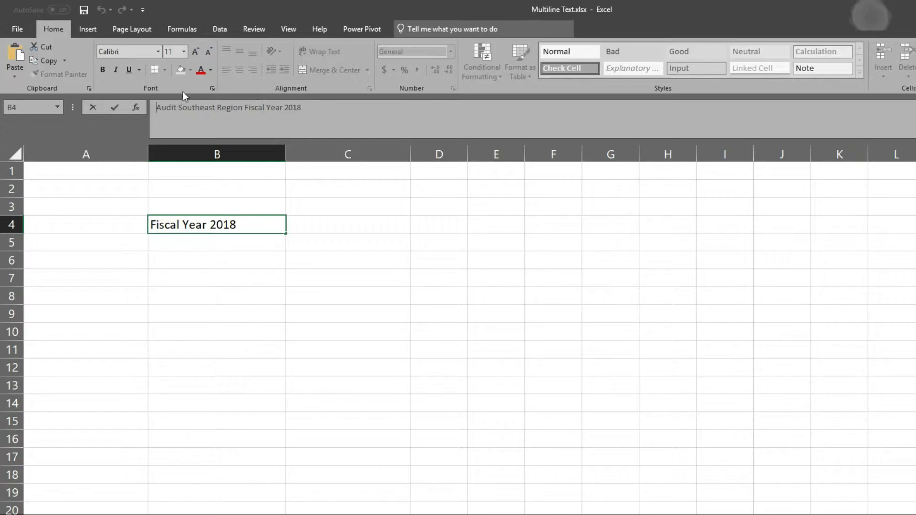
{"action": "mouse_move", "coordinate": [463, 170]}
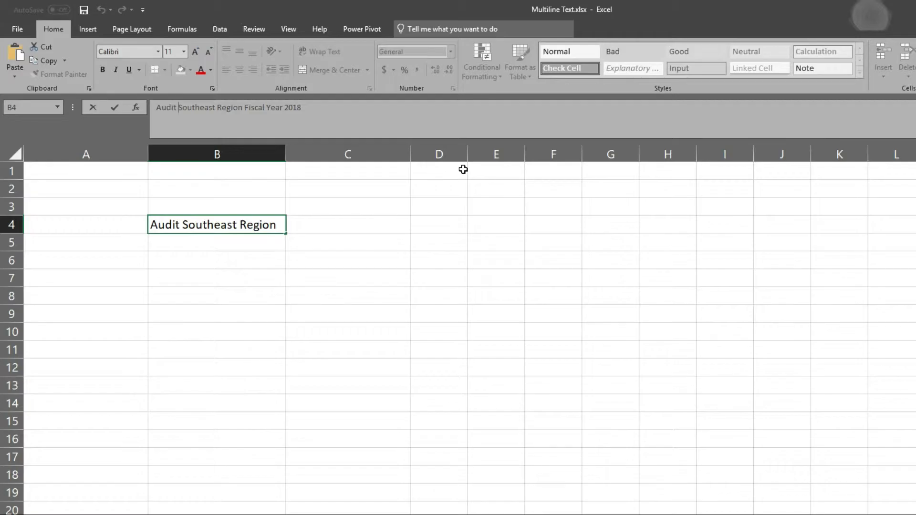
{"action": "key", "text": "Alt+Enter"}
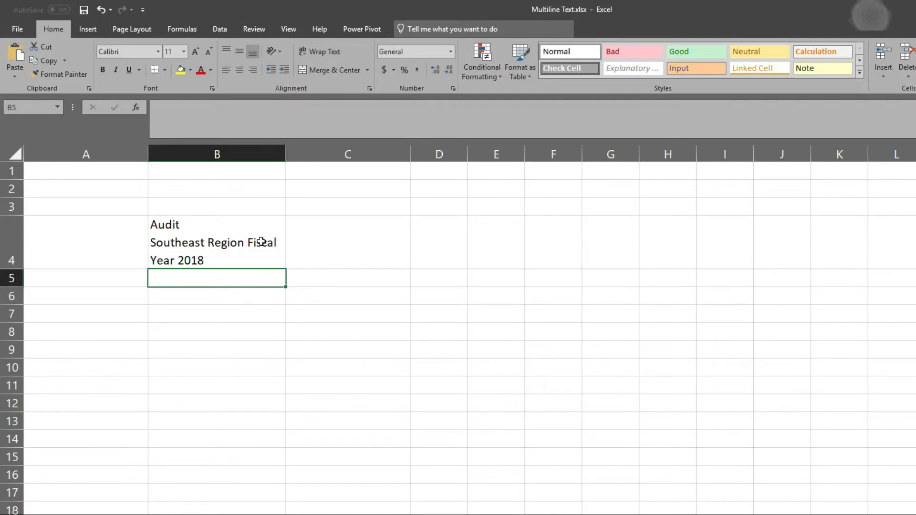
{"action": "mouse_move", "coordinate": [234, 262]}
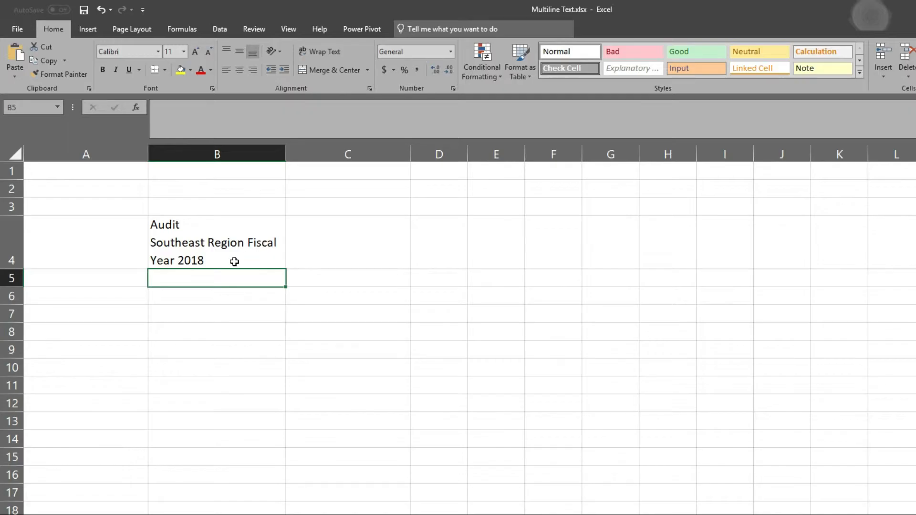
Insert a second line break before 'Fiscal Year 2018' in B4 and confirm the three-line title
{"action": "double_click", "coordinate": [216, 241]}
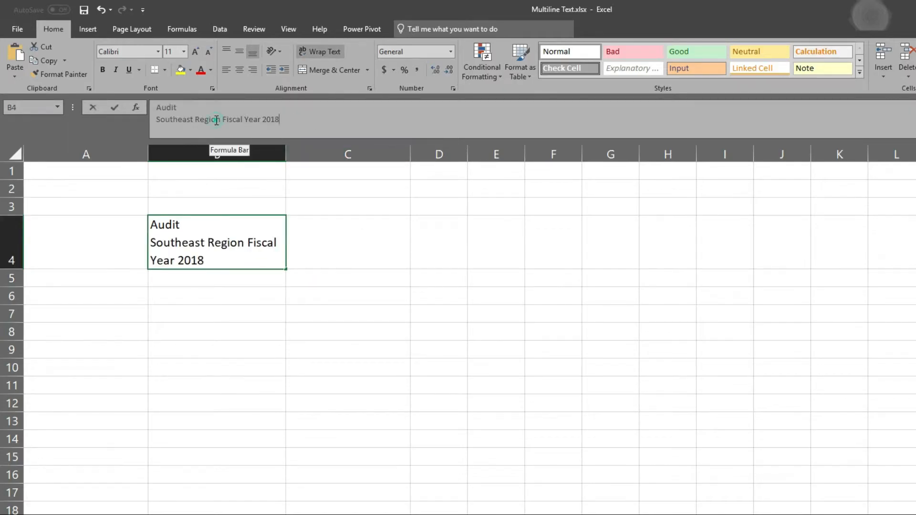
{"action": "key", "text": "alt+enter"}
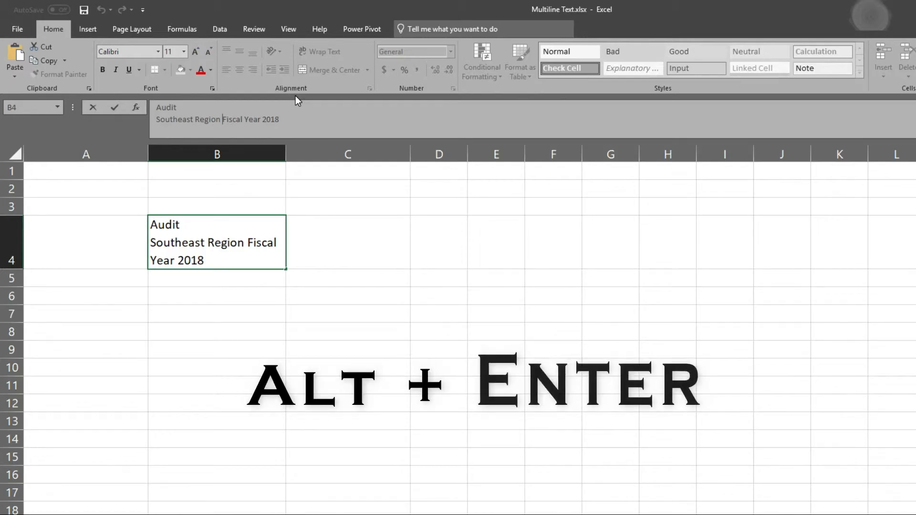
{"action": "key", "text": "alt+enter"}
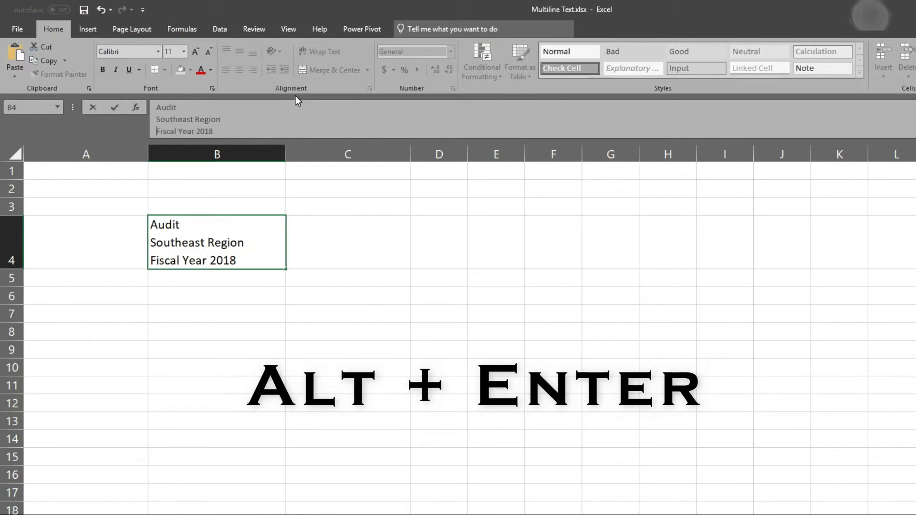
{"action": "key", "text": "Enter"}
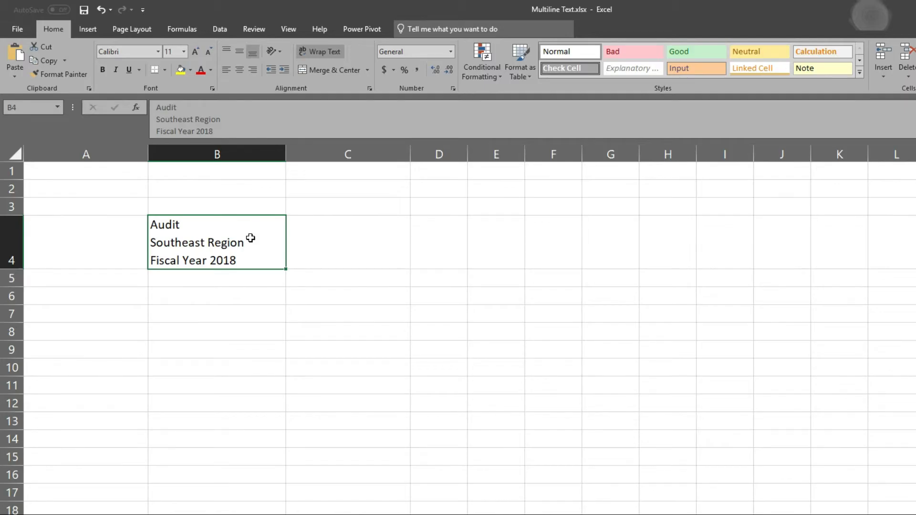
{"action": "mouse_move", "coordinate": [260, 285]}
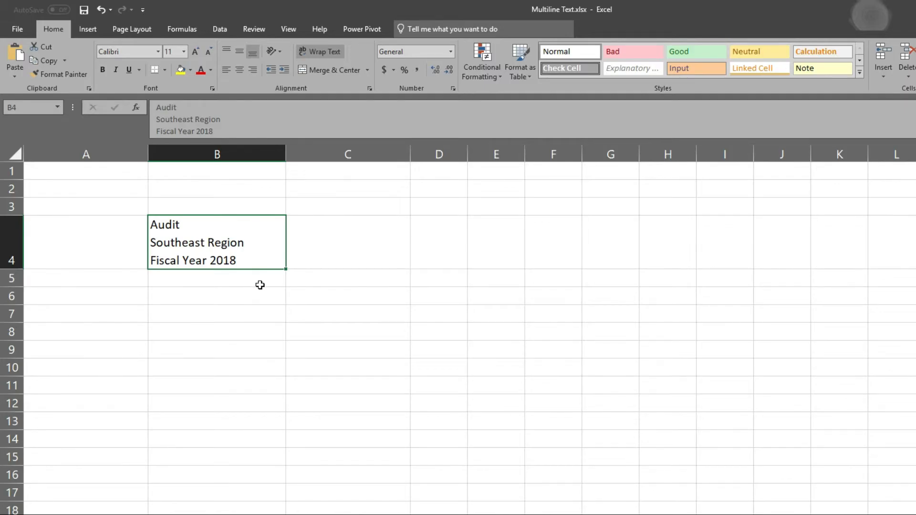